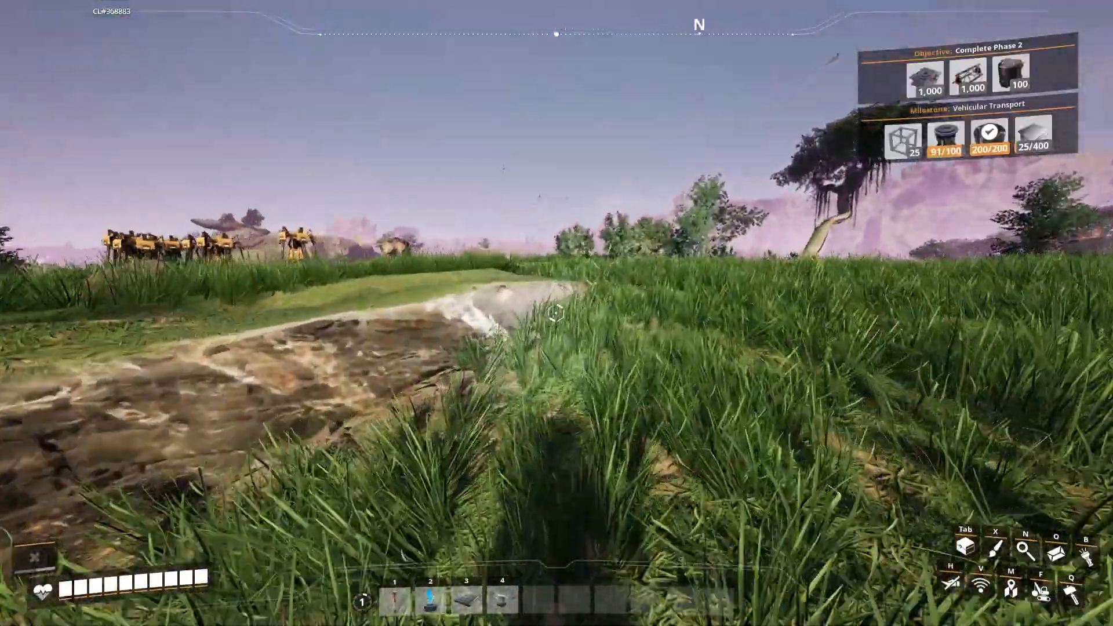
Step: Run east across the grassland until the pioneer dies, then respawn leaving a Death Crate marker
key("Tab")
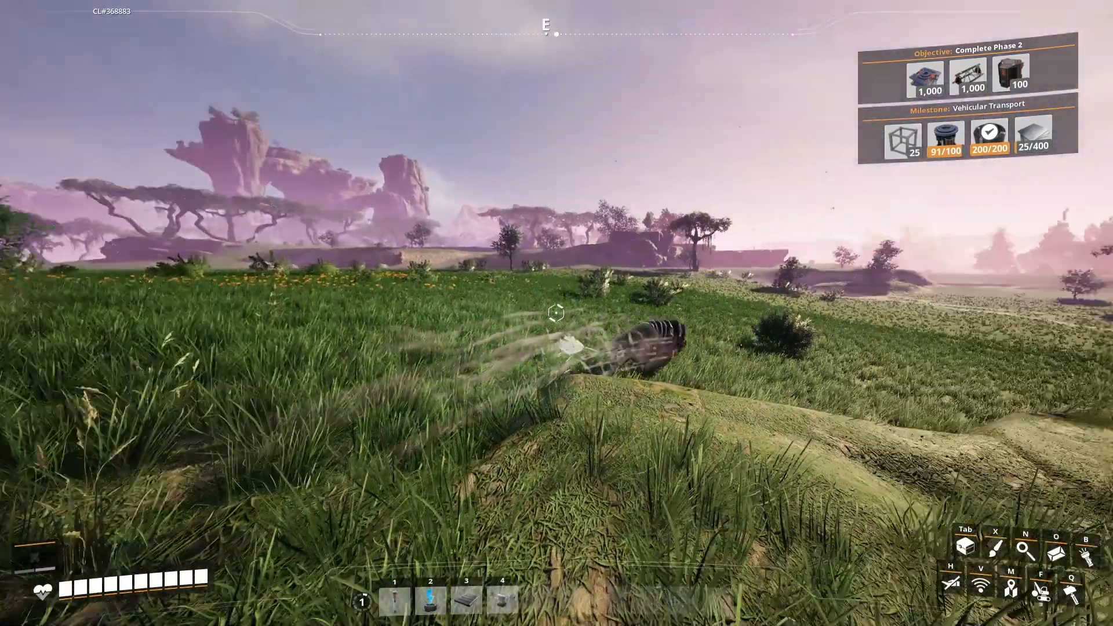
key("Tab")
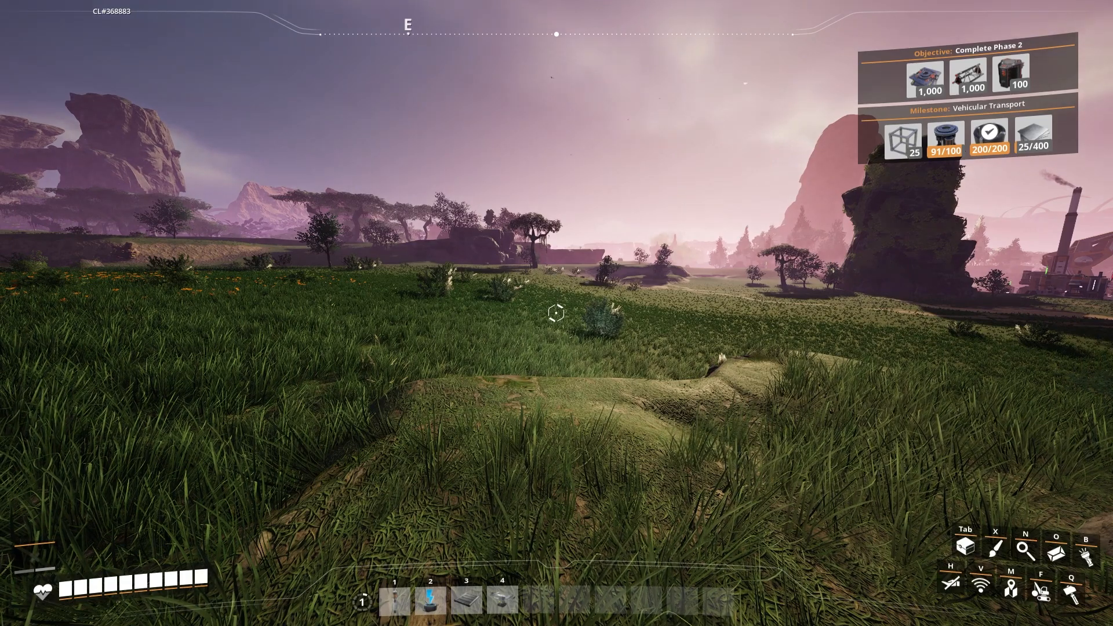
key("Tab")
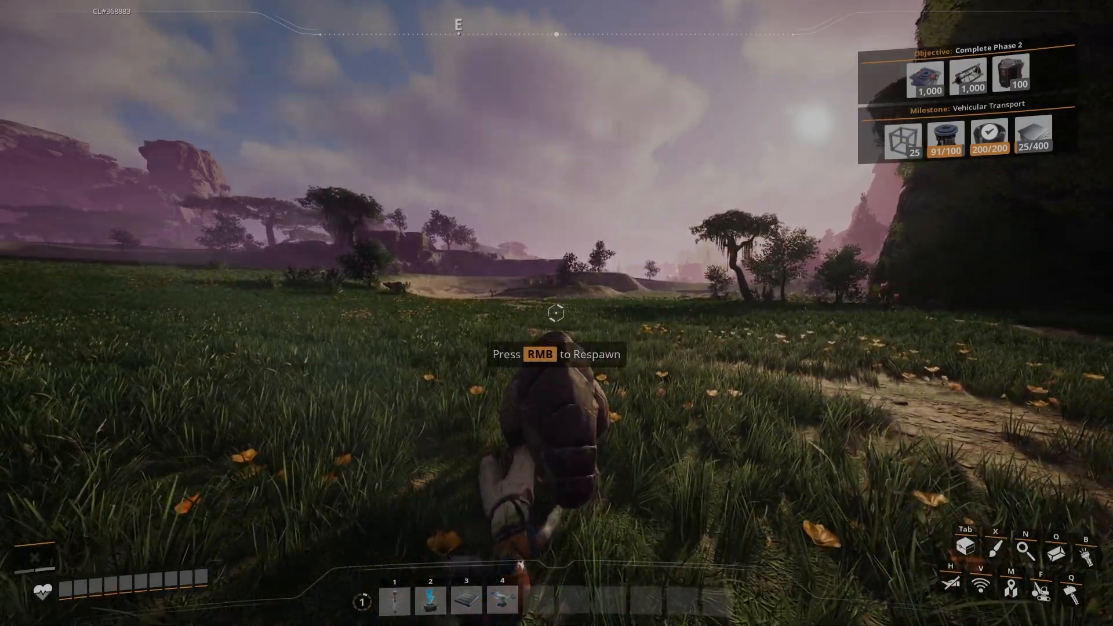
right_click(556, 313)
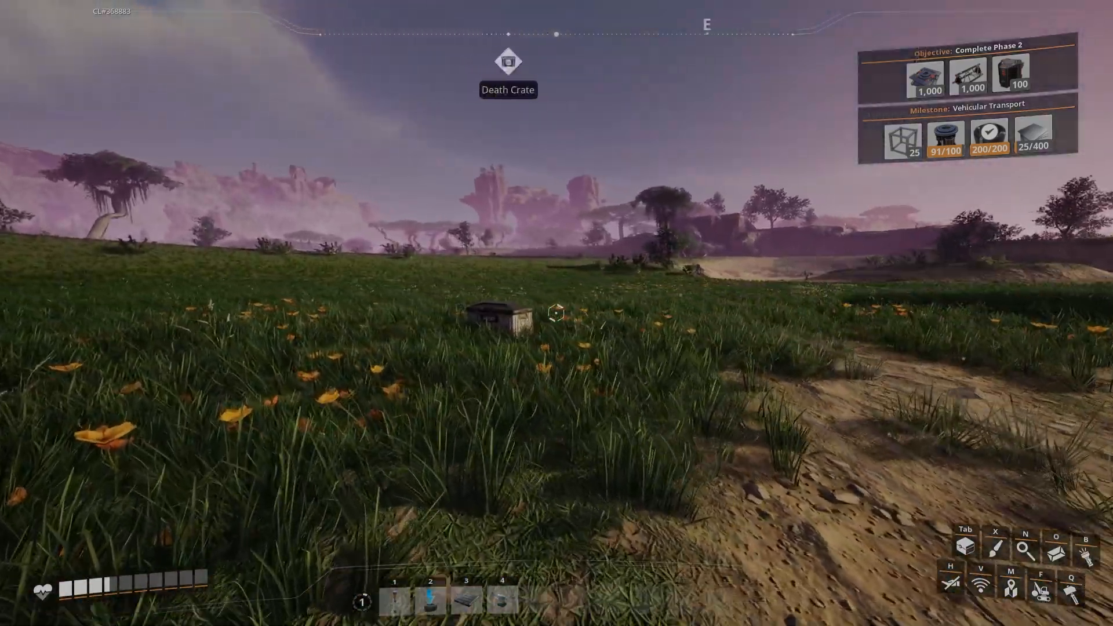
left_click(494, 317)
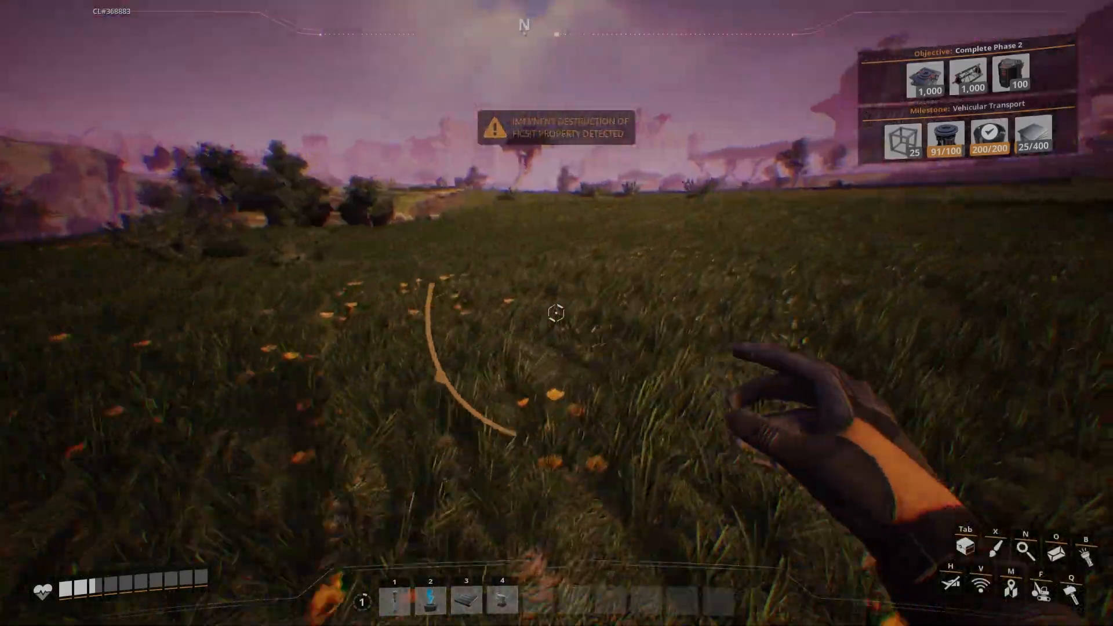
Step: Walk back toward the yellow death crate beside the rocky slope
key("tab")
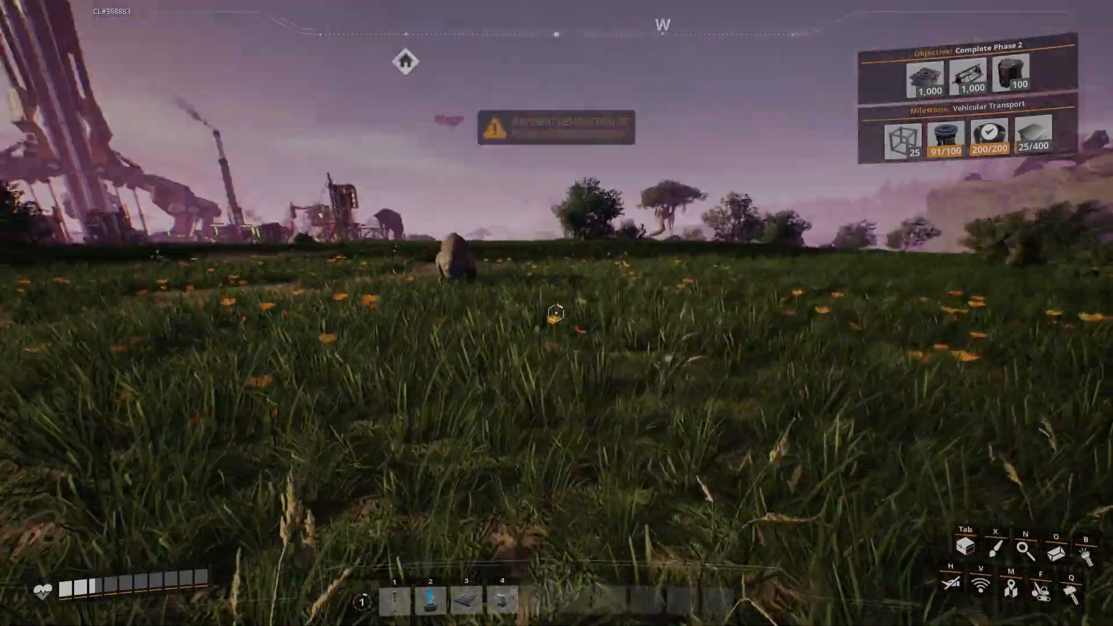
mouse_move(557, 313)
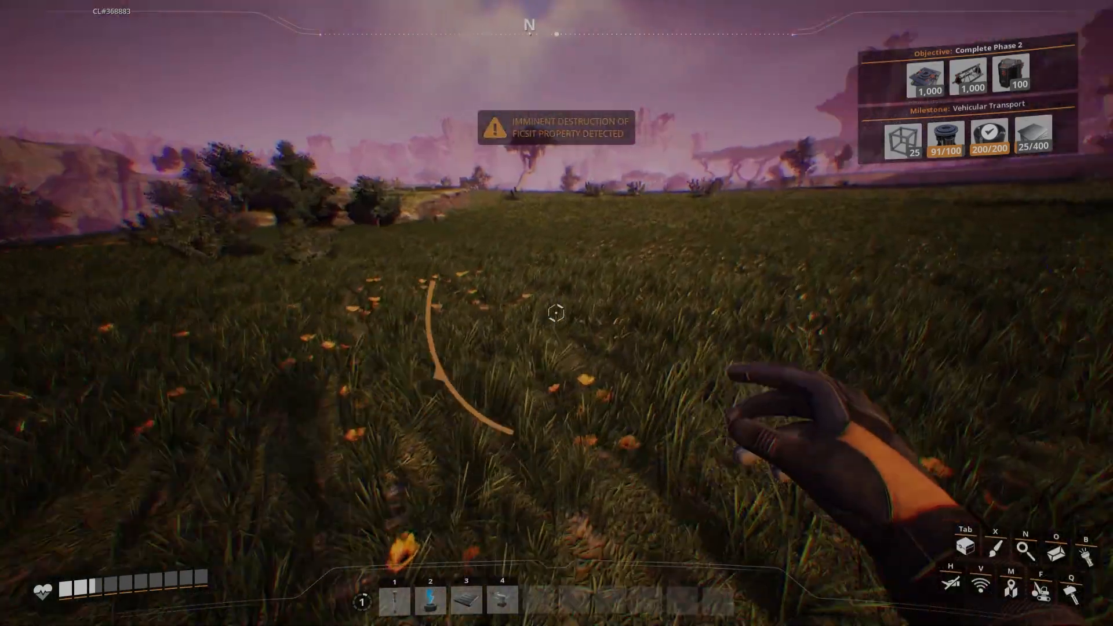
mouse_move(557, 312)
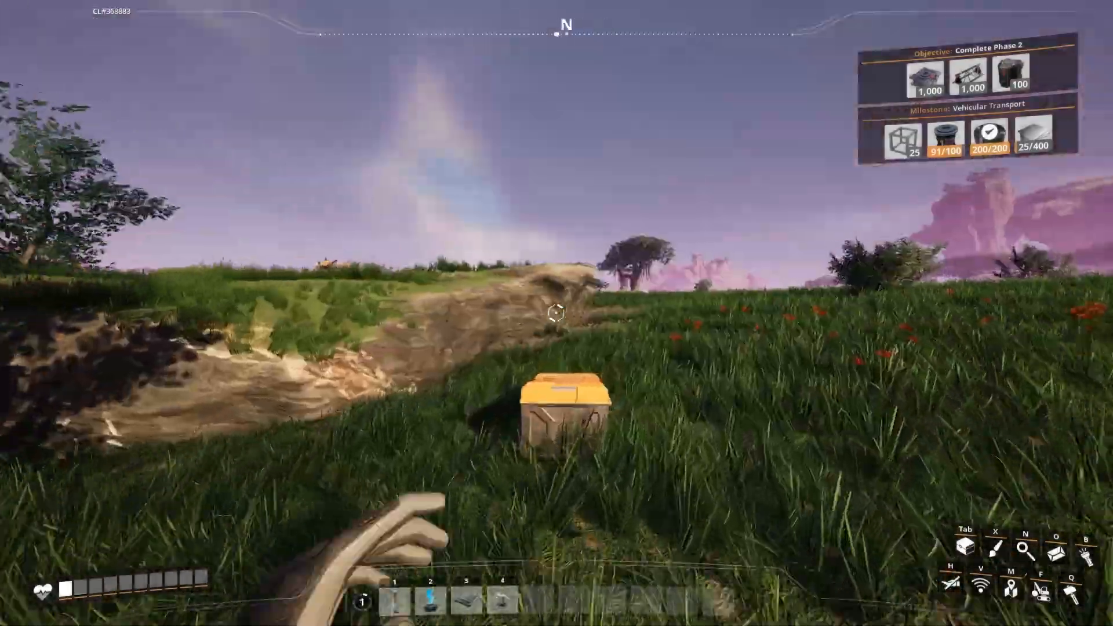
Step: Collect the lost loot from the death crate and head west to the yellow miners
key("Tab")
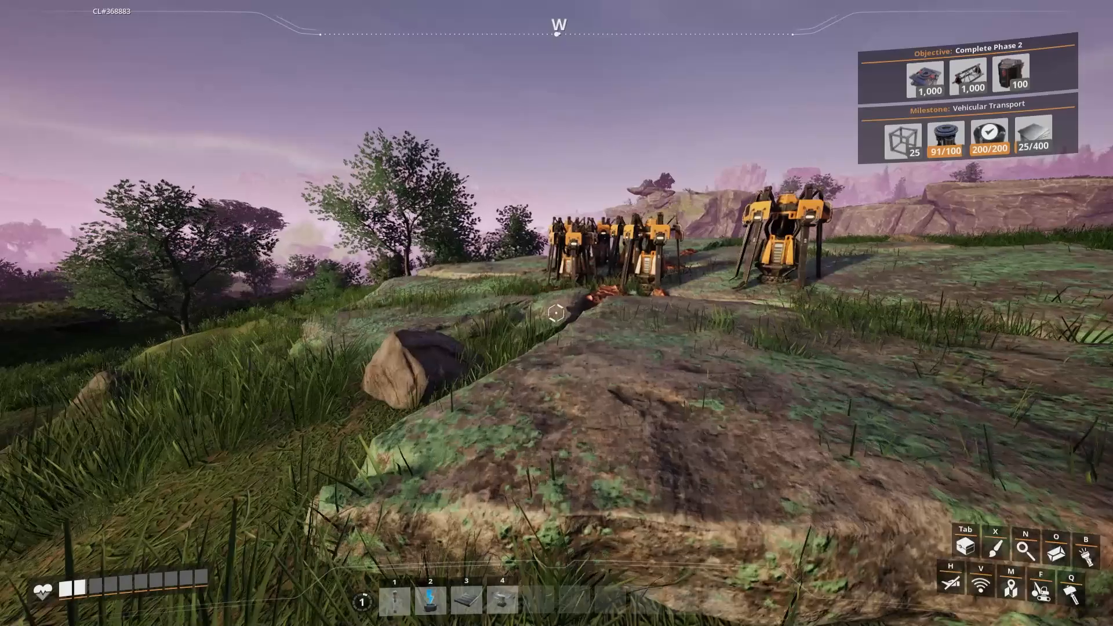
mouse_move(557, 306)
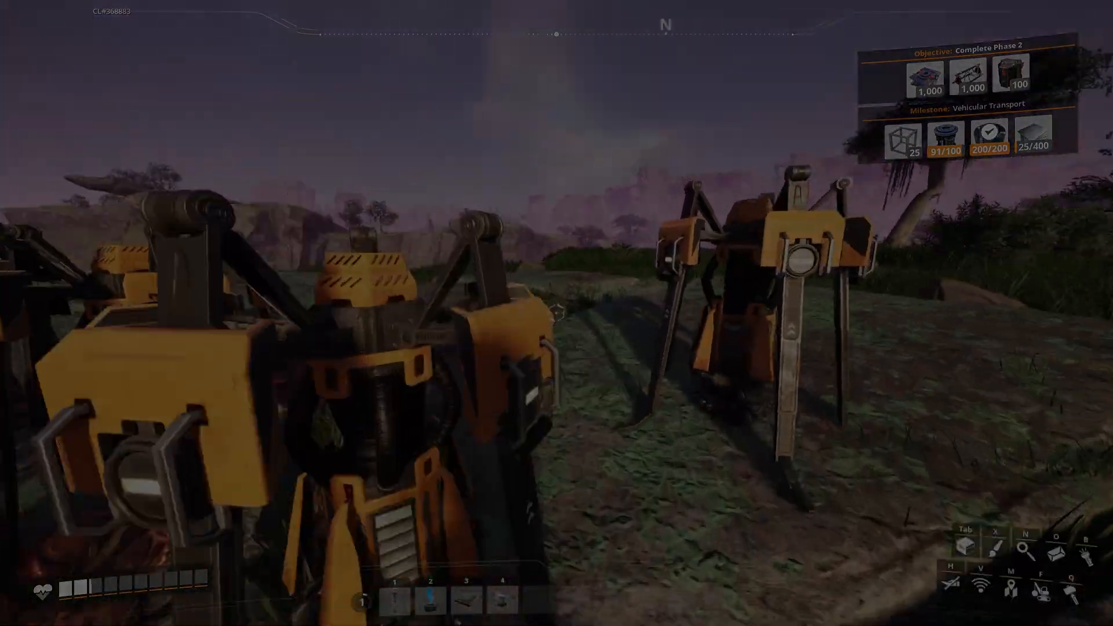